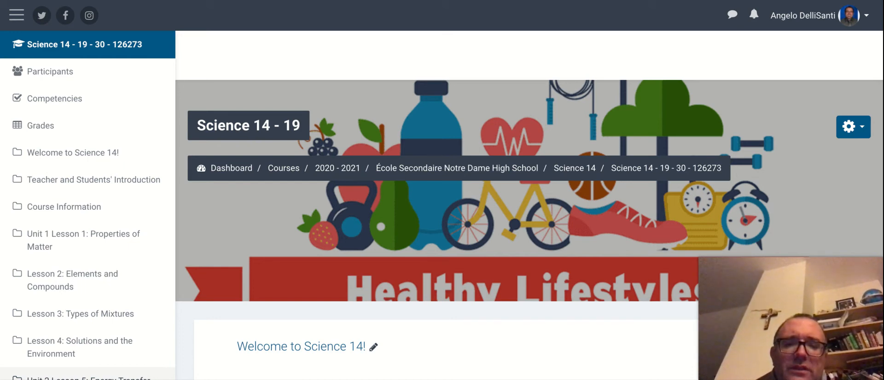
Scroll past the Science 14 banner to the lesson section list and teacher contact block.
{"action": "scroll", "scroll_direction": "down", "scroll_amount": 3}
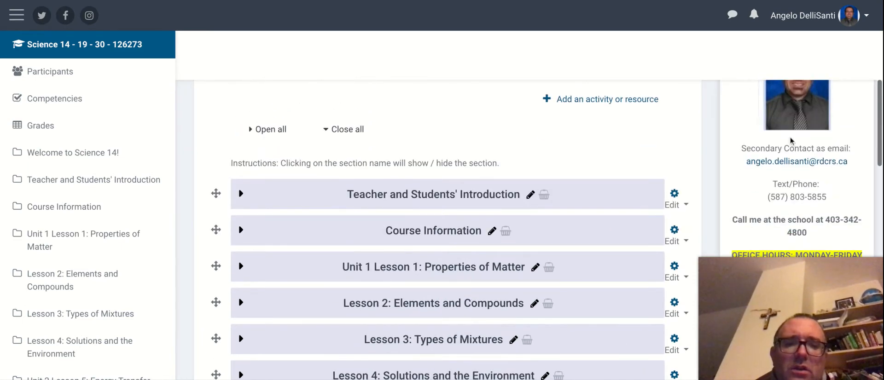
{"action": "scroll", "scroll_direction": "down", "scroll_amount": 3}
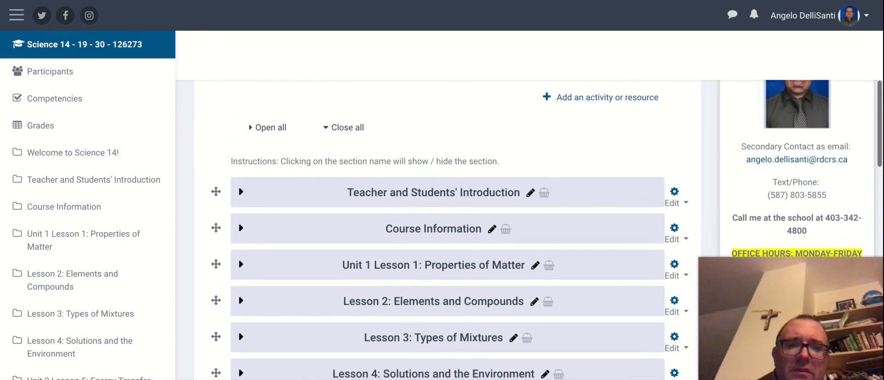
{"action": "scroll", "scroll_direction": "down", "scroll_amount": 3}
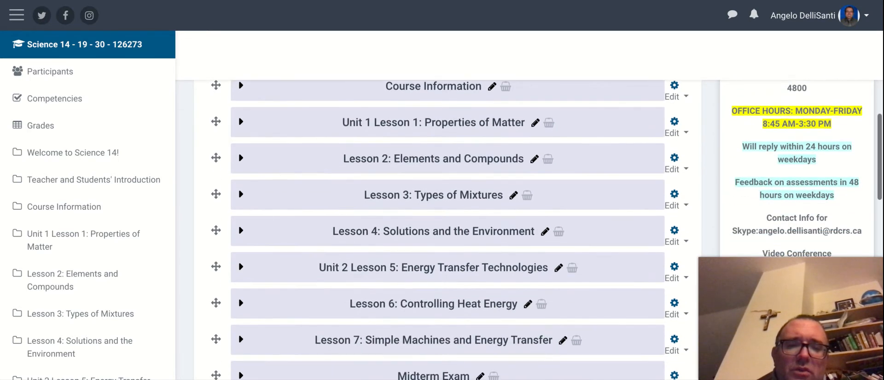
{"action": "scroll", "scroll_direction": "down", "scroll_amount": 3}
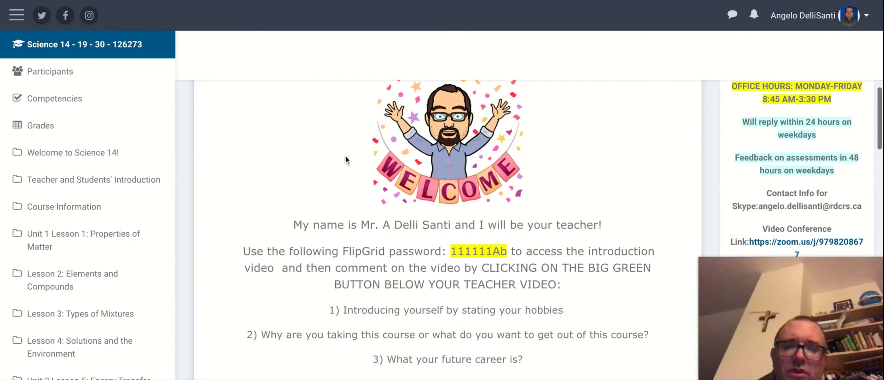
Scroll through the Teacher and Students' Introduction down to the Course Information section.
{"action": "scroll", "scroll_direction": "down", "scroll_amount": 3}
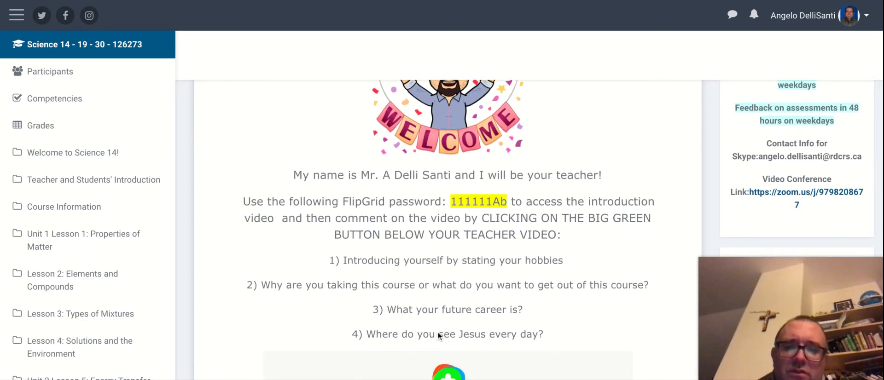
{"action": "scroll", "scroll_direction": "down", "scroll_amount": 3}
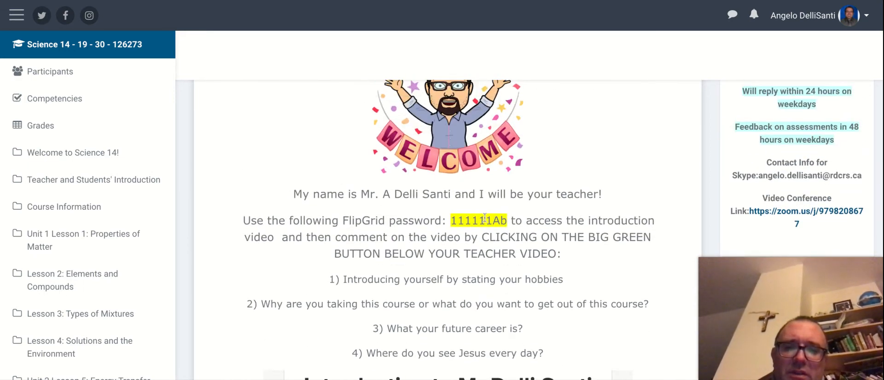
{"action": "scroll", "scroll_direction": "down", "scroll_amount": 3}
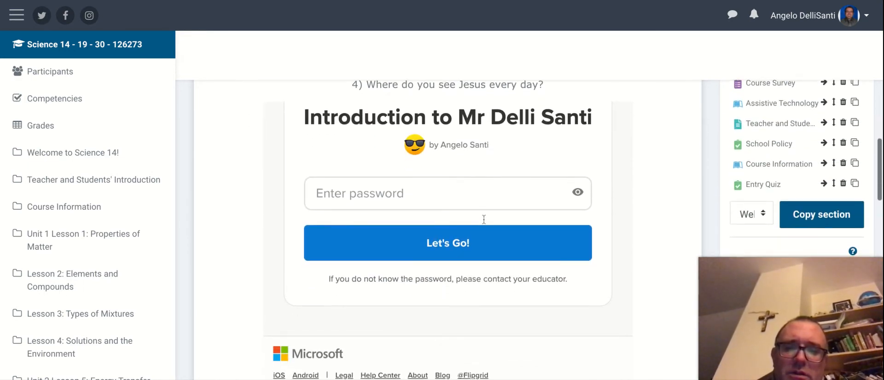
{"action": "scroll", "scroll_direction": "down", "scroll_amount": 3}
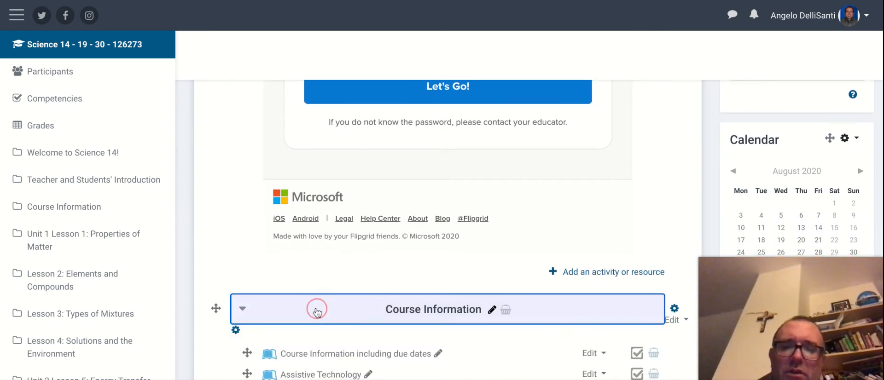
Look over Course Information items, then expand Unit 1 Lesson 1: Properties of Matter.
{"action": "scroll", "scroll_direction": "down", "scroll_amount": 3}
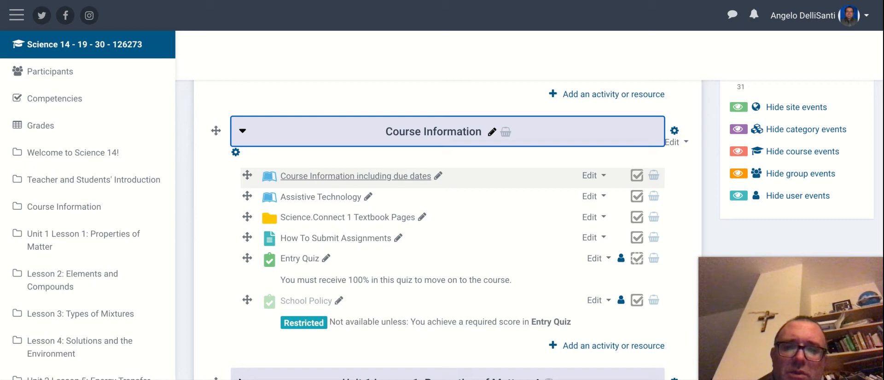
{"action": "mouse_move", "coordinate": [319, 196]}
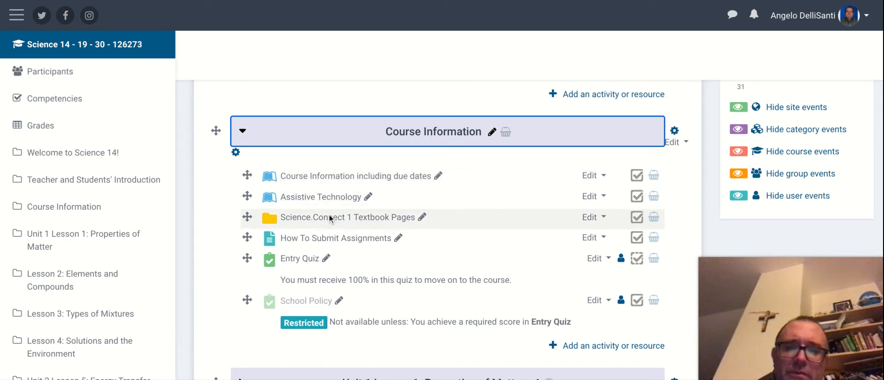
{"action": "mouse_move", "coordinate": [319, 196]}
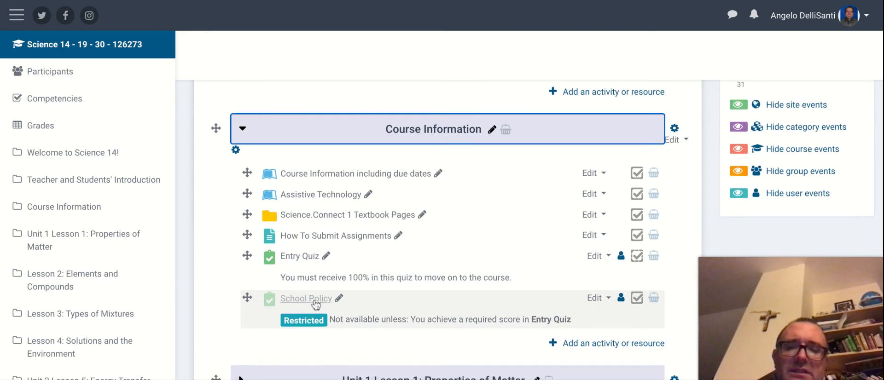
{"action": "scroll", "scroll_direction": "down", "scroll_amount": 3}
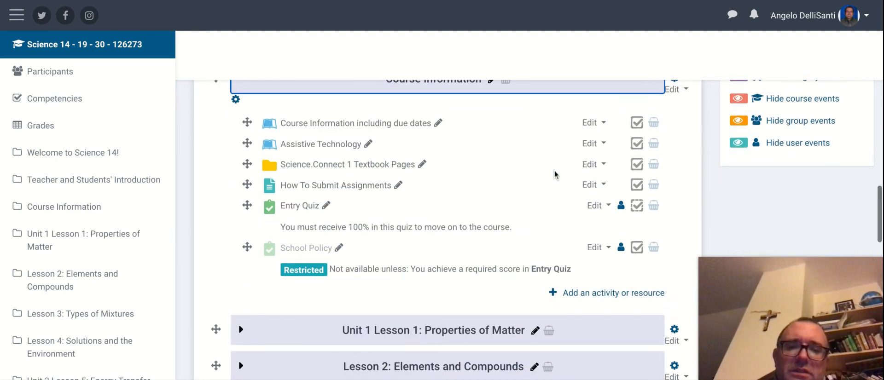
{"action": "left_click", "coordinate": [239, 329]}
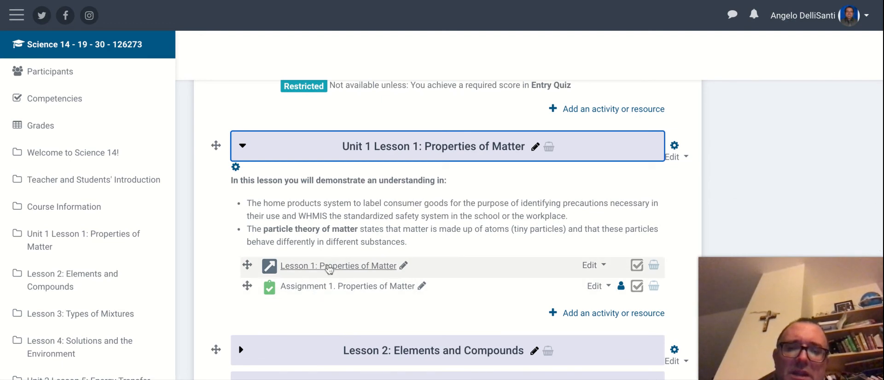
Expand Lesson 2: Elements and Compounds to show its learning goals, lesson and A2 assignment.
{"action": "scroll", "scroll_direction": "down", "scroll_amount": 3}
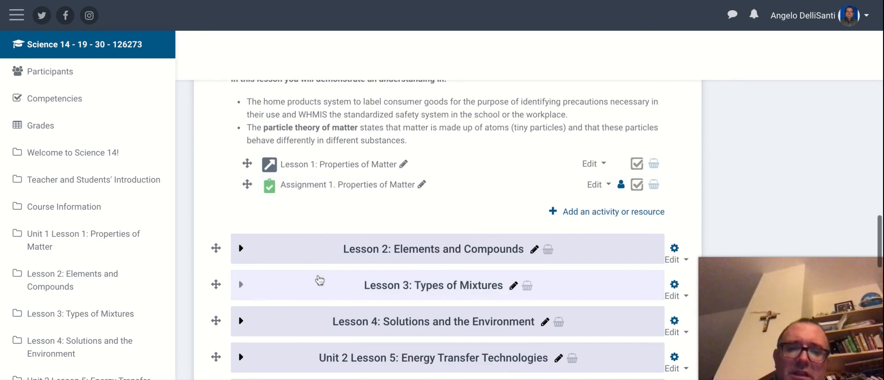
{"action": "left_click", "coordinate": [240, 249]}
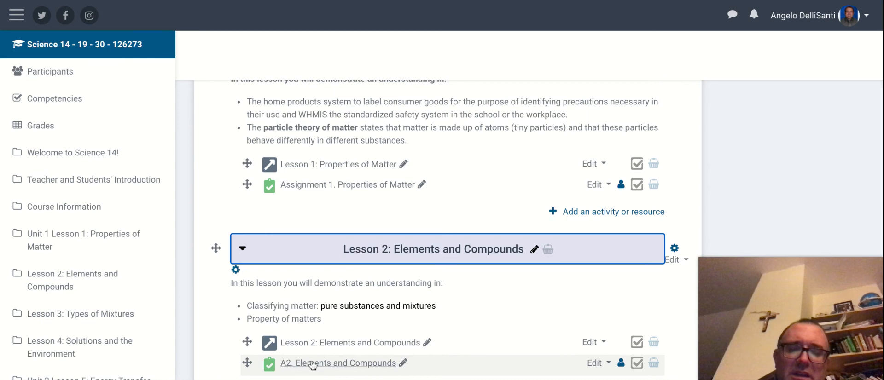